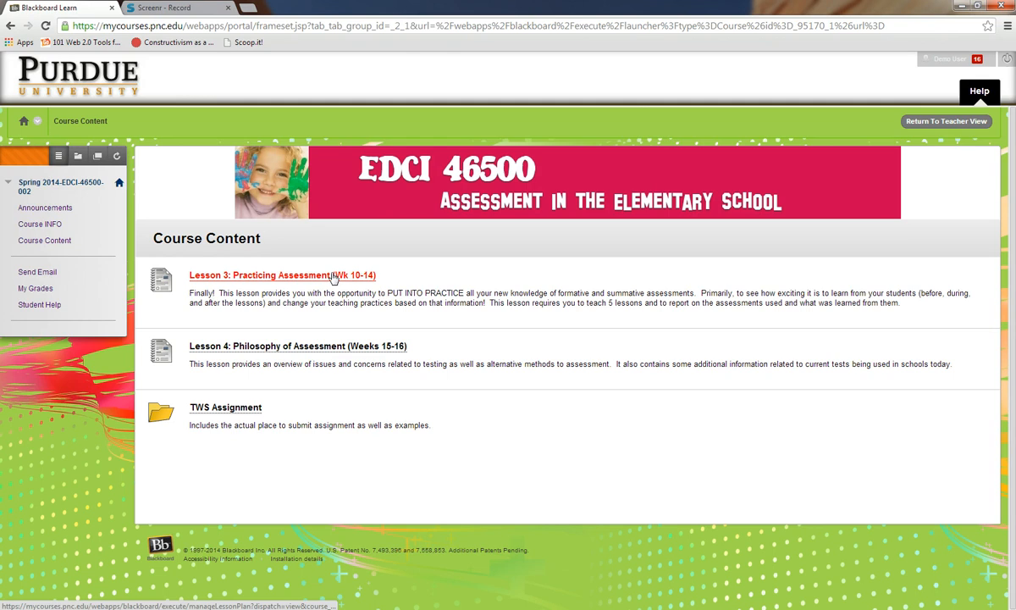
- Open the Lesson 3: Practicing Assessment (Wk 10-14) page from Course Content
click(283, 274)
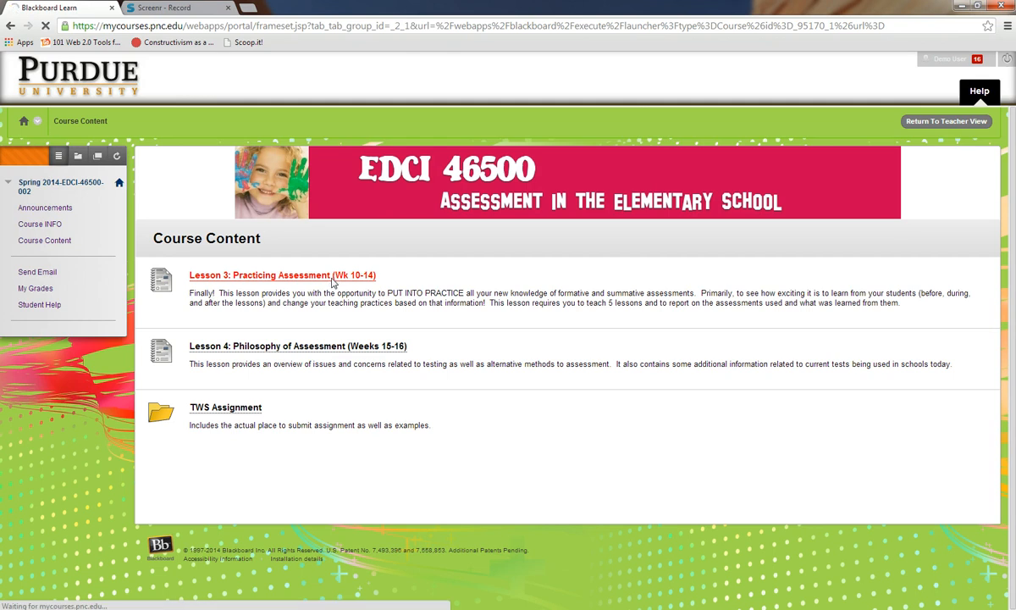
click(283, 275)
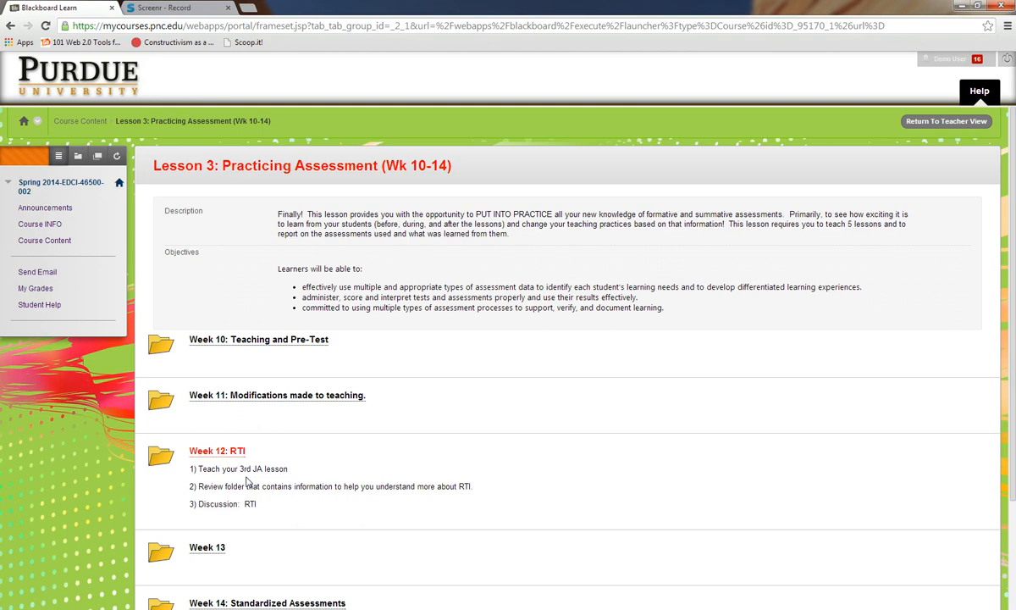
mouse_move(291, 483)
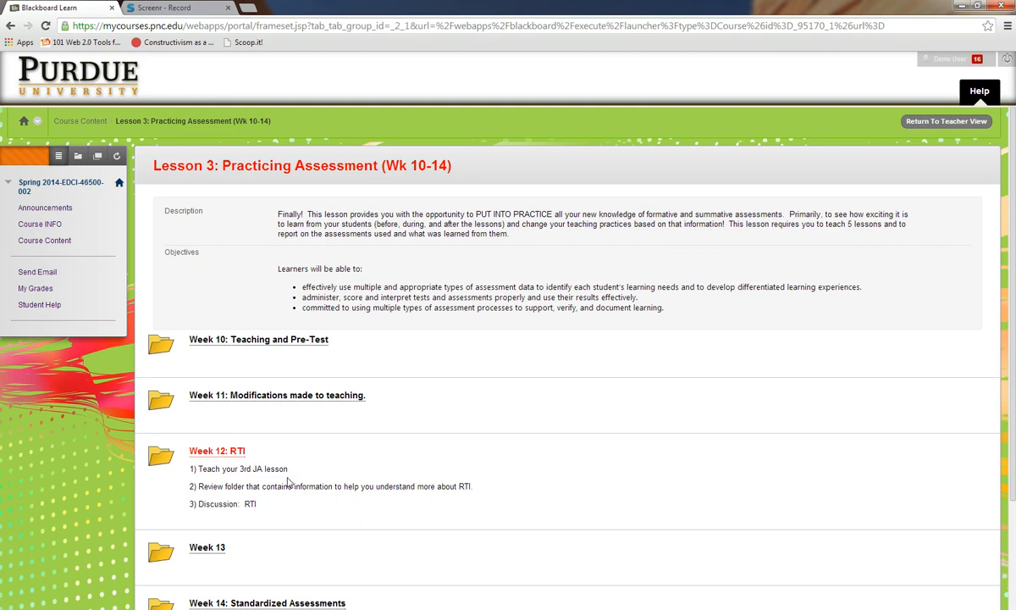
mouse_move(273, 482)
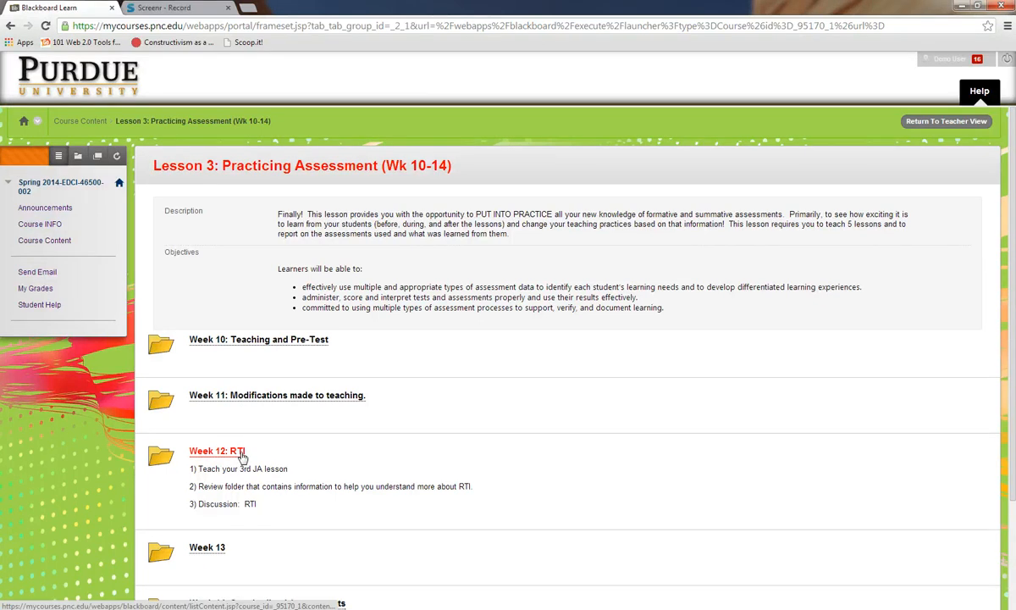
mouse_move(251, 465)
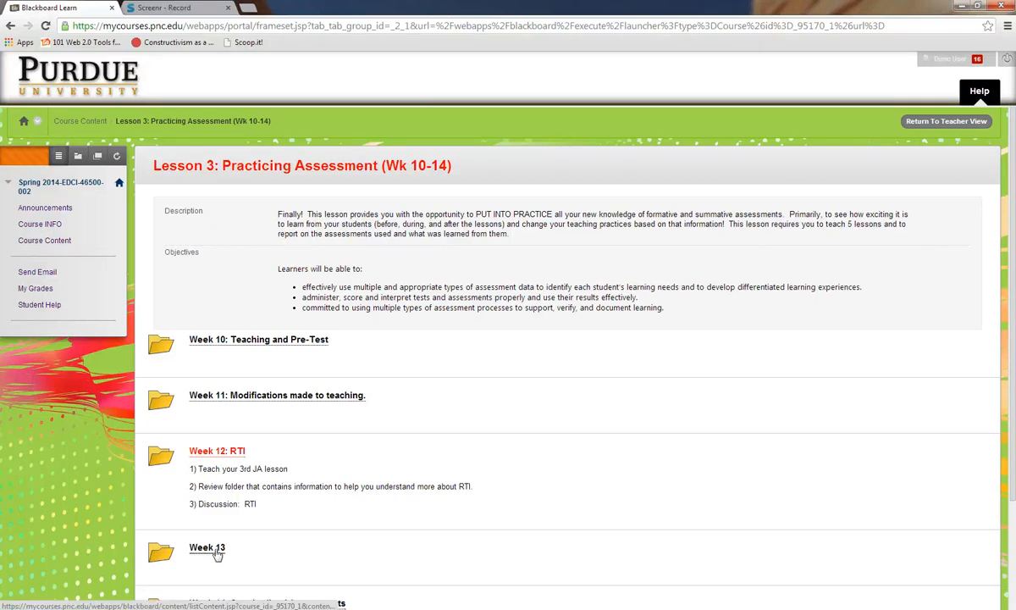
- Go through Week 13 to Assignment 4: Assessment Resource File and follow its SCOOP IT! link
click(207, 547)
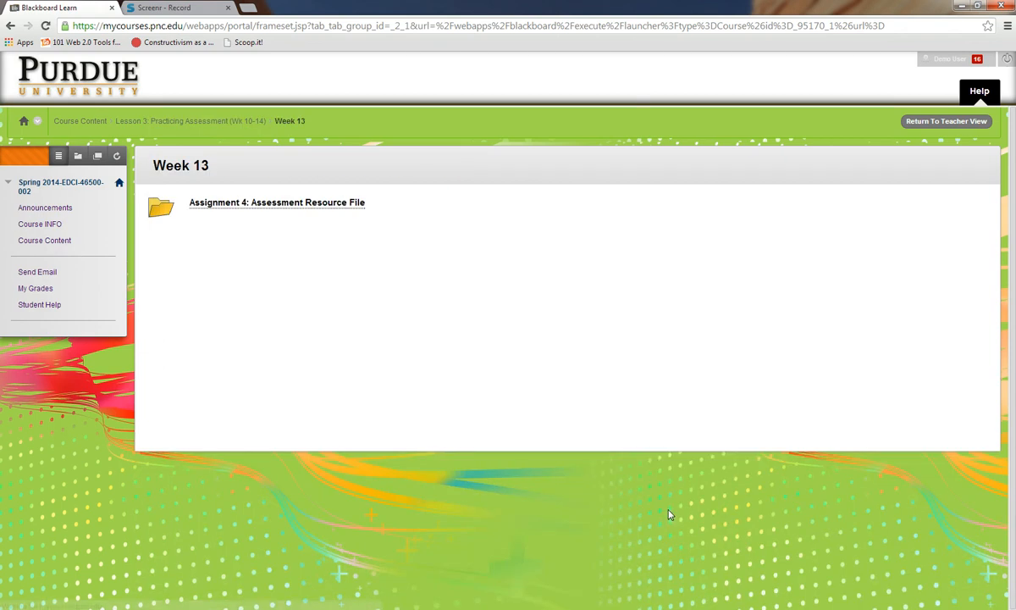
click(278, 202)
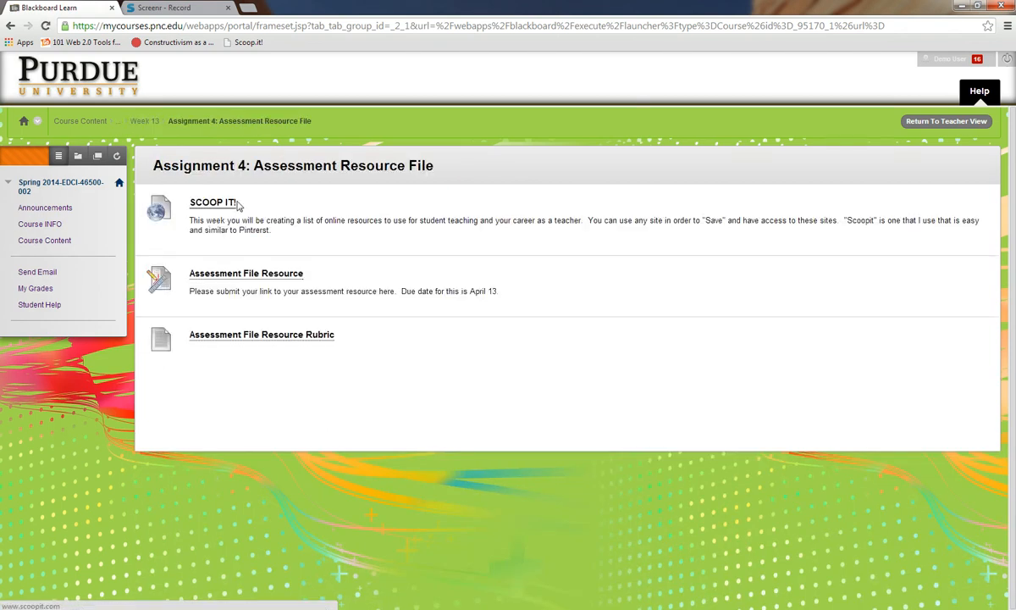
mouse_move(211, 205)
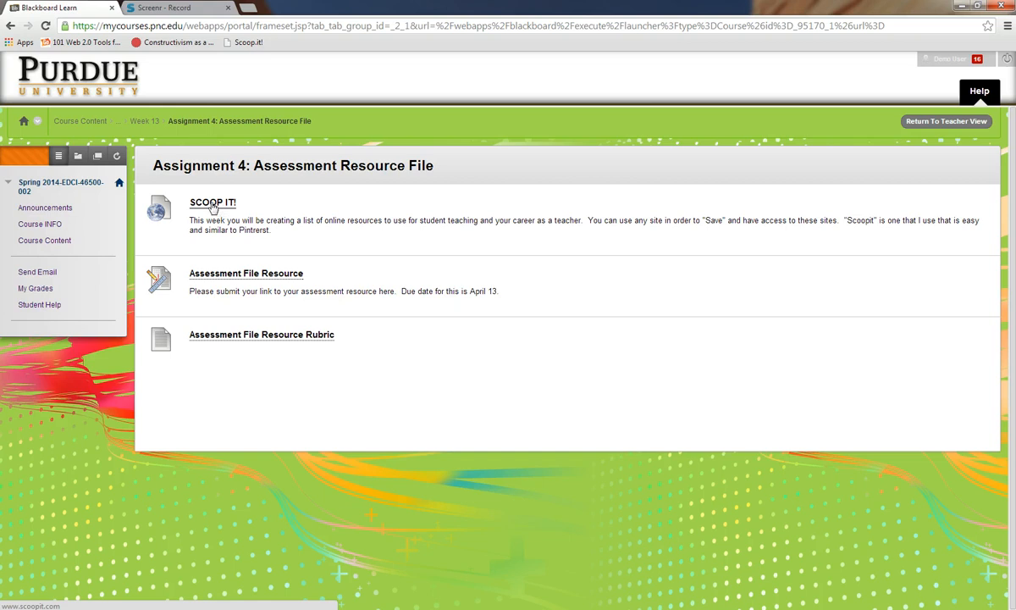
mouse_move(234, 271)
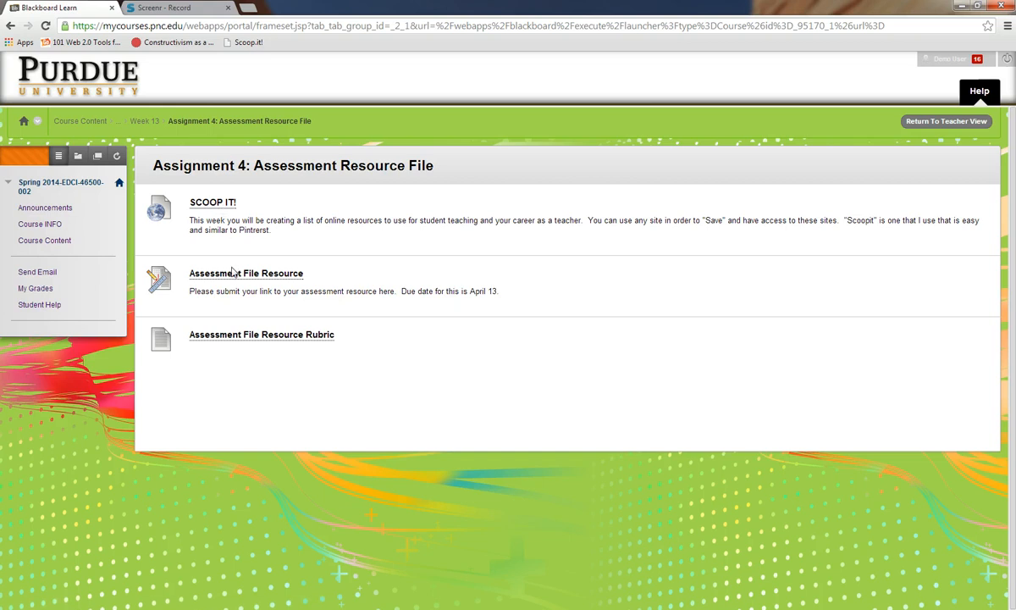
mouse_move(257, 210)
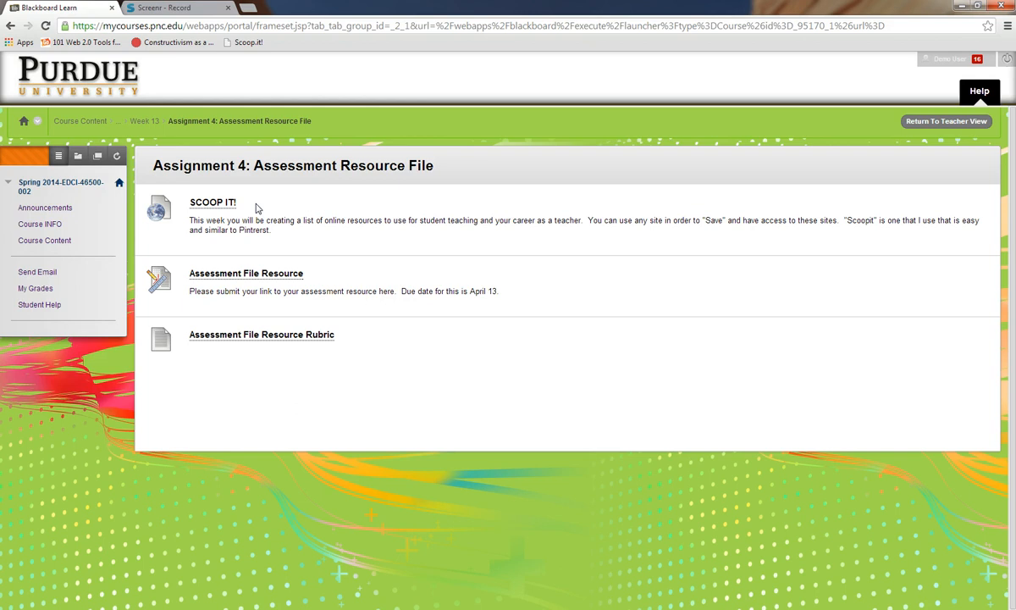
mouse_move(651, 246)
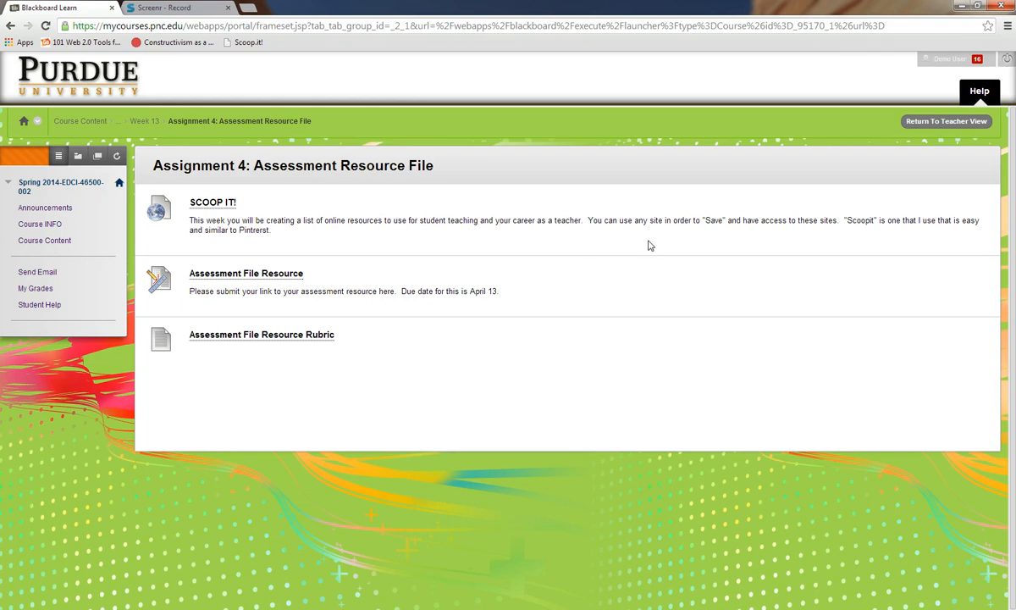
mouse_move(634, 244)
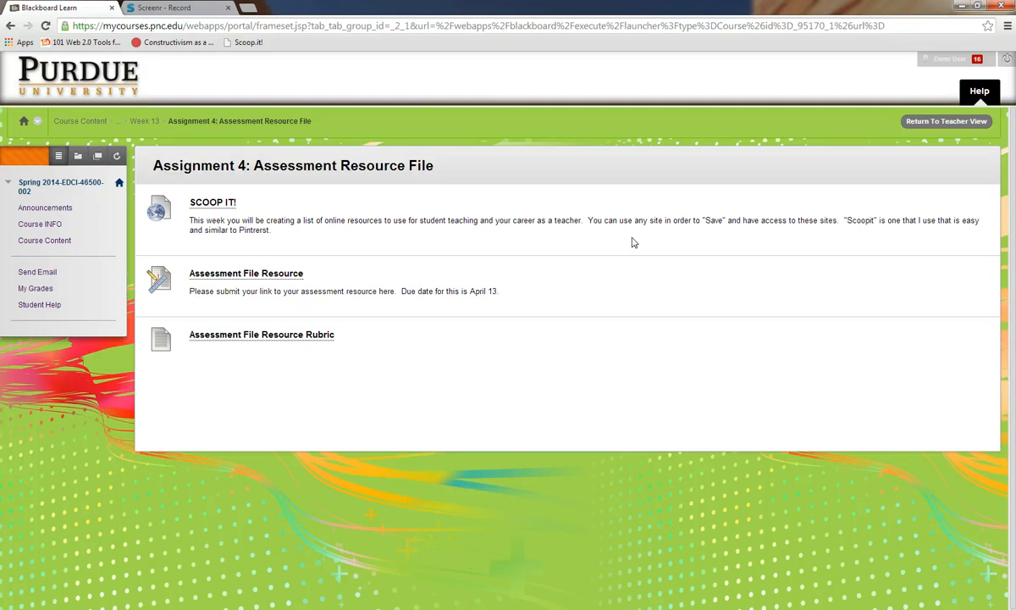
mouse_move(291, 238)
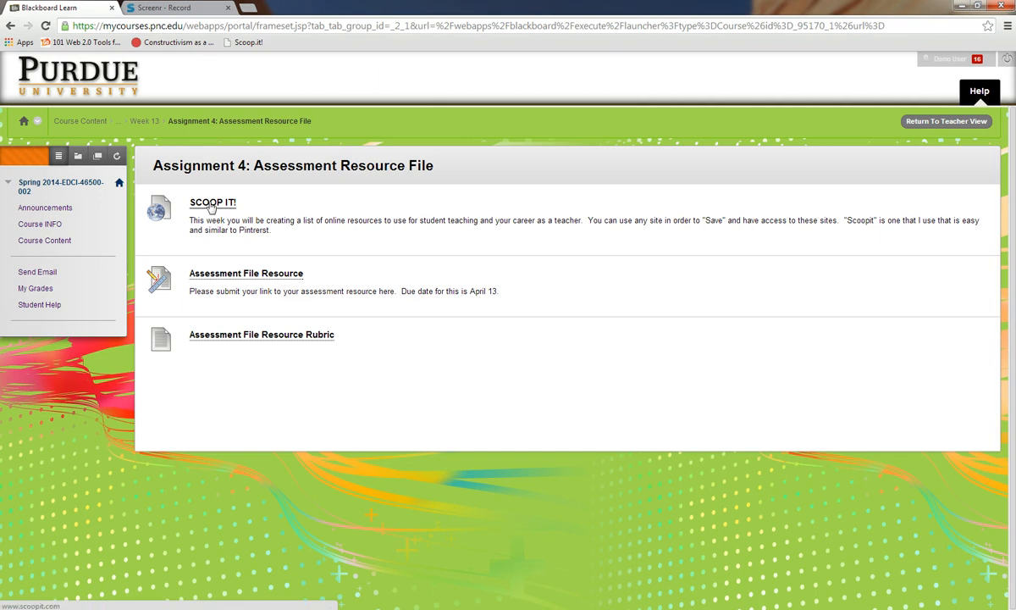
click(214, 204)
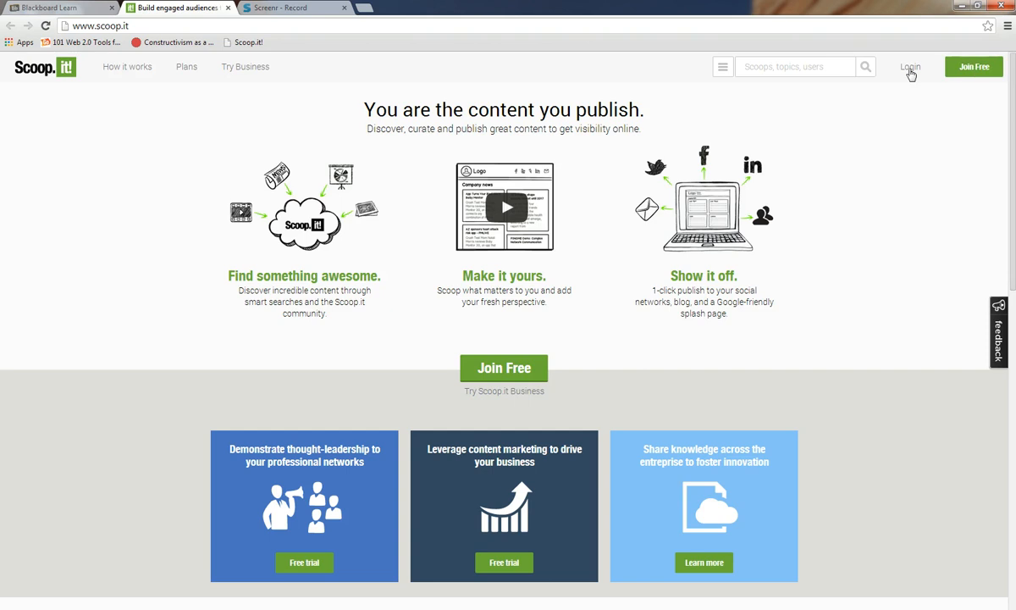
click(910, 66)
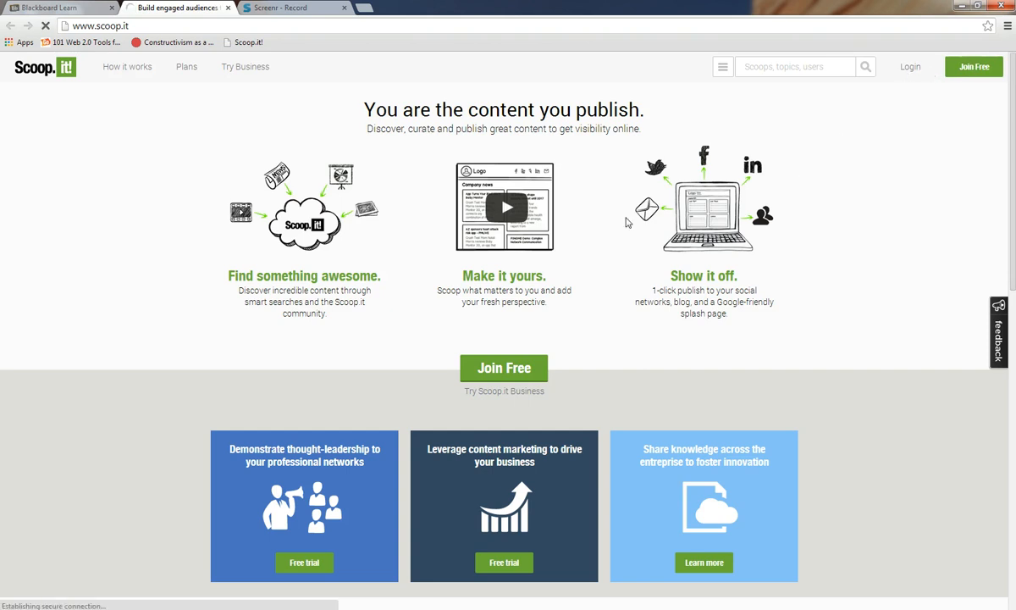
click(910, 66)
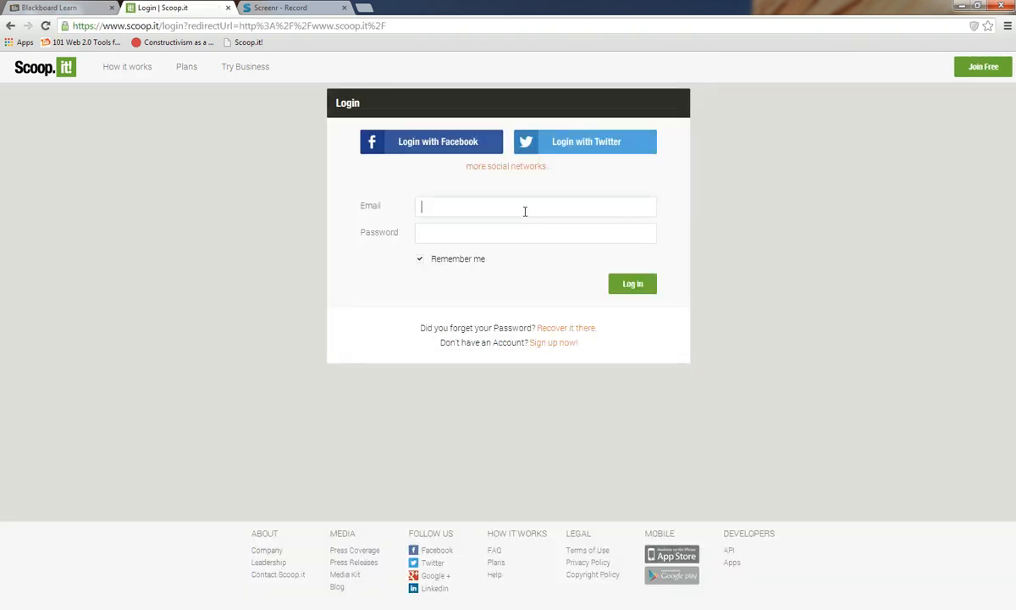
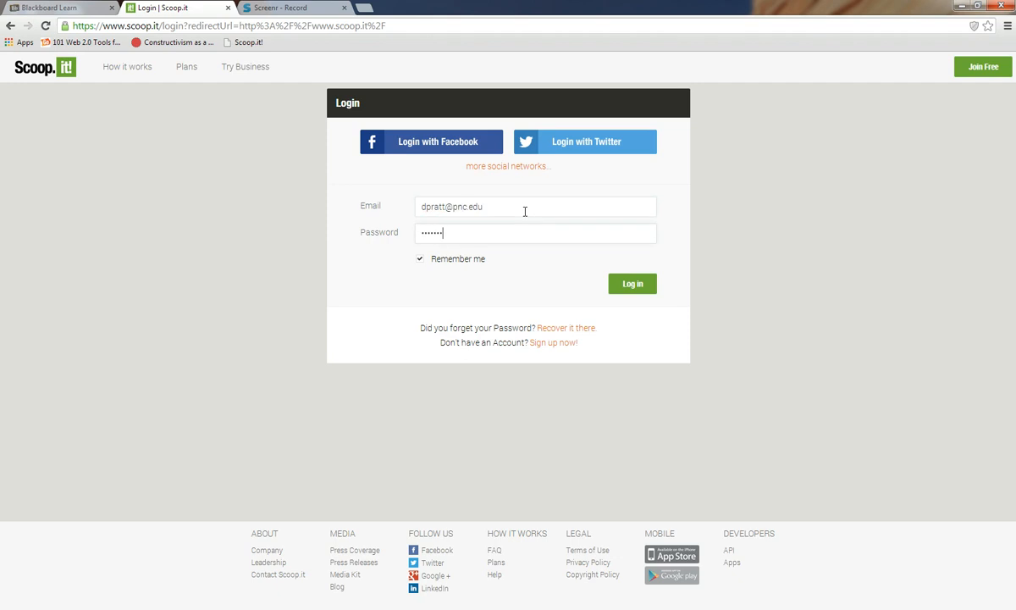
click(632, 283)
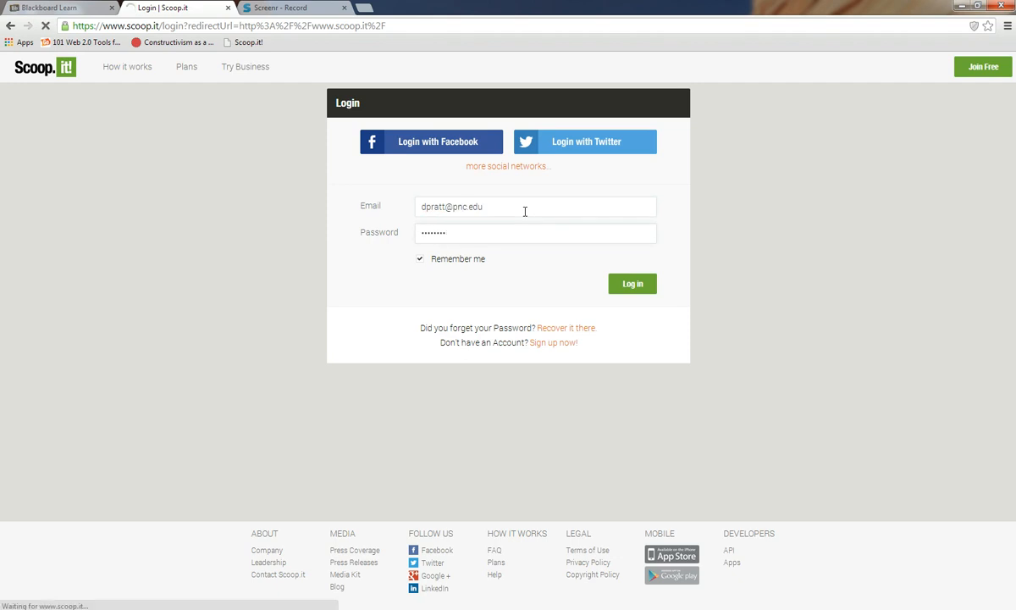
click(632, 282)
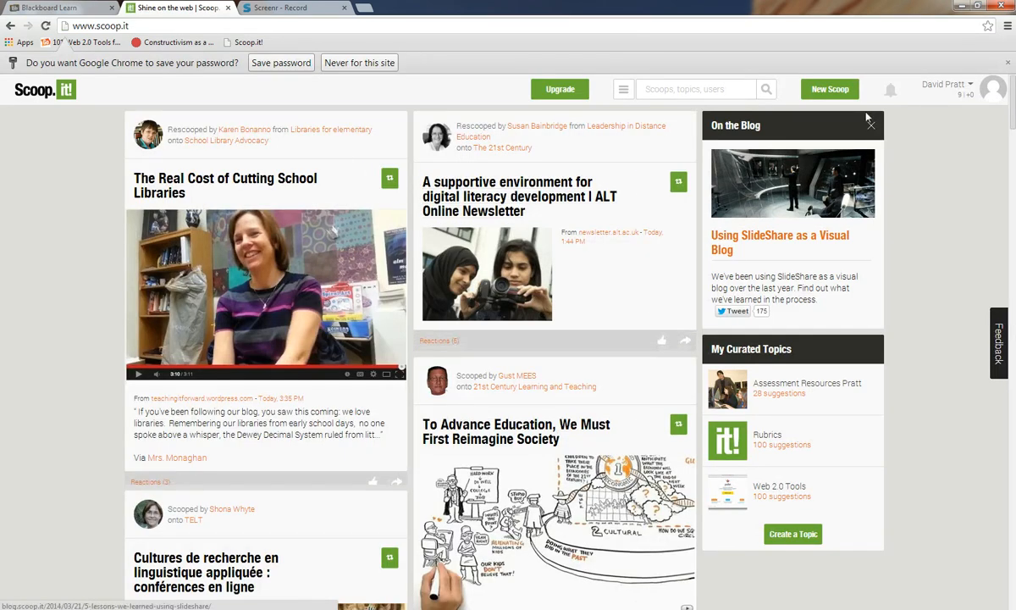
- From the profile, open the Assessment Resources Pratt topic and show its suggestions
click(969, 85)
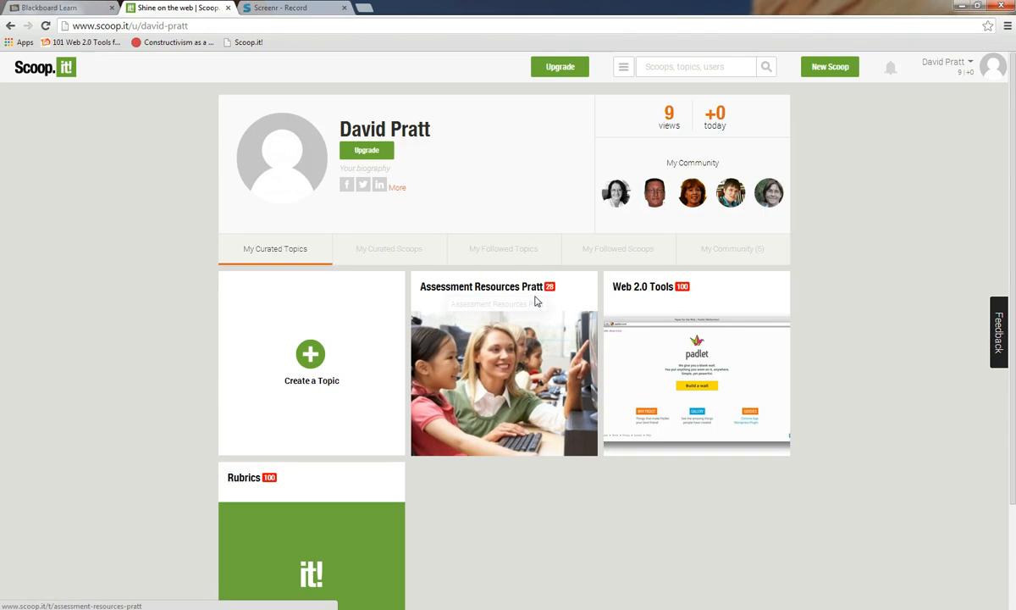
mouse_move(525, 286)
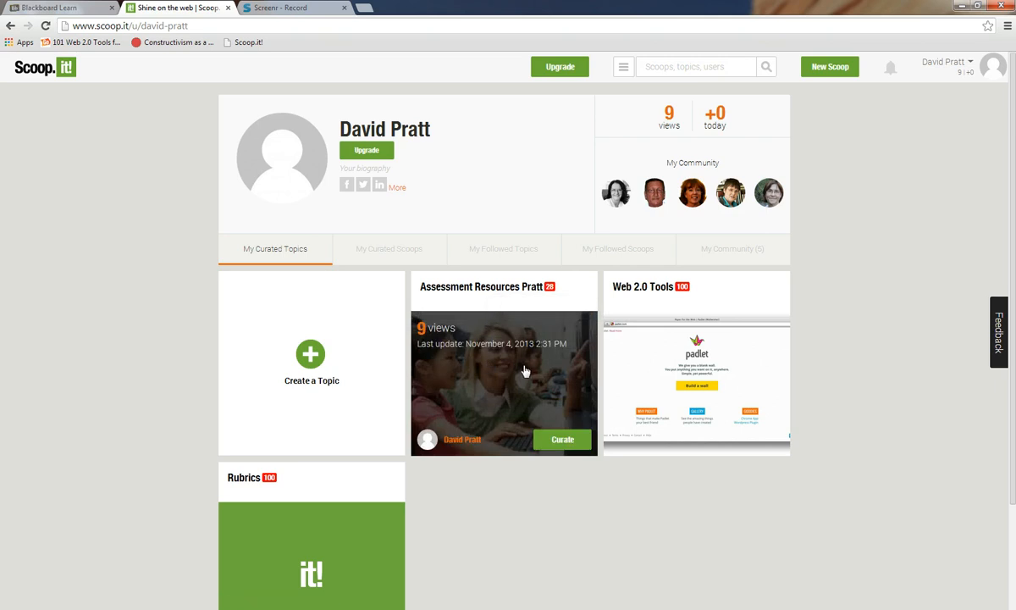
click(481, 287)
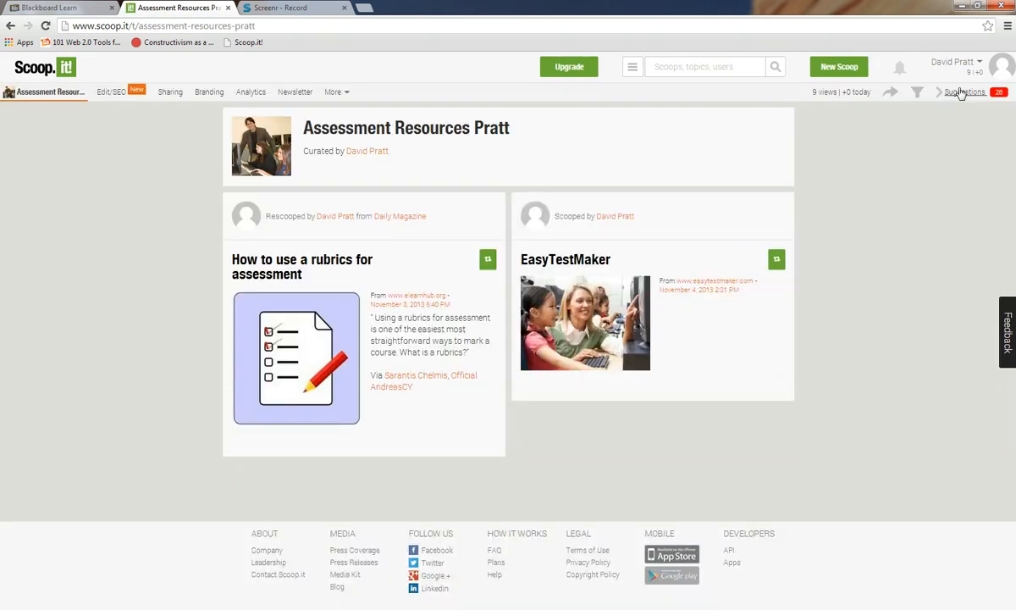
click(965, 91)
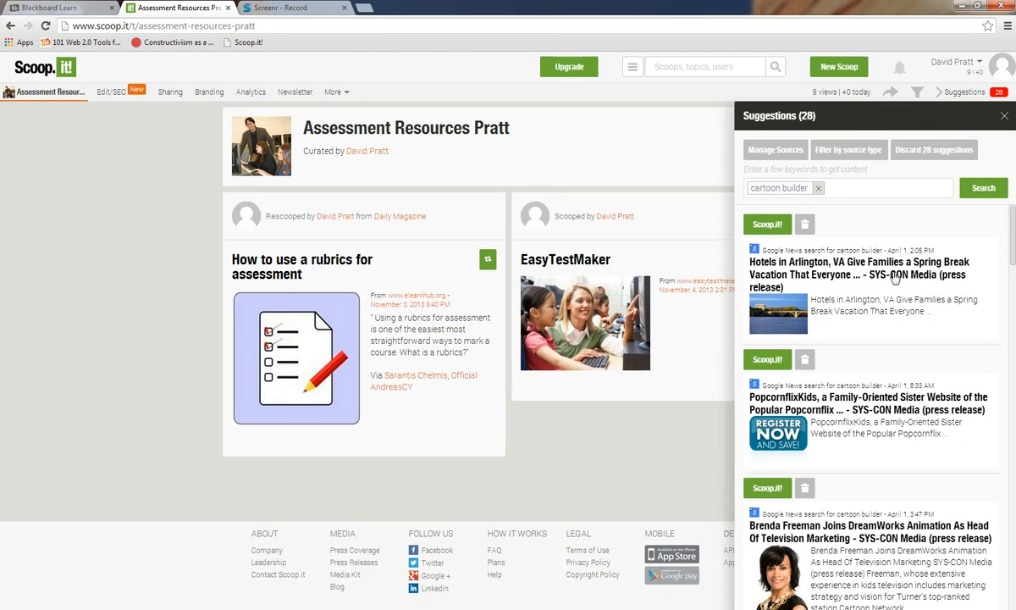
- Discard the current news suggestions and search for suggestions matching 'rubrics'
click(819, 187)
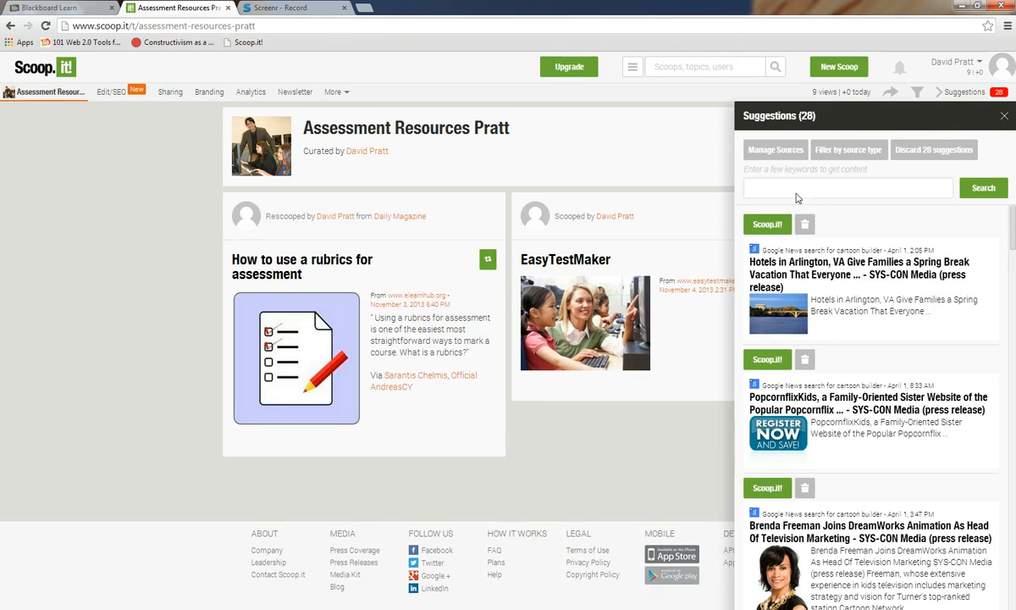
click(933, 149)
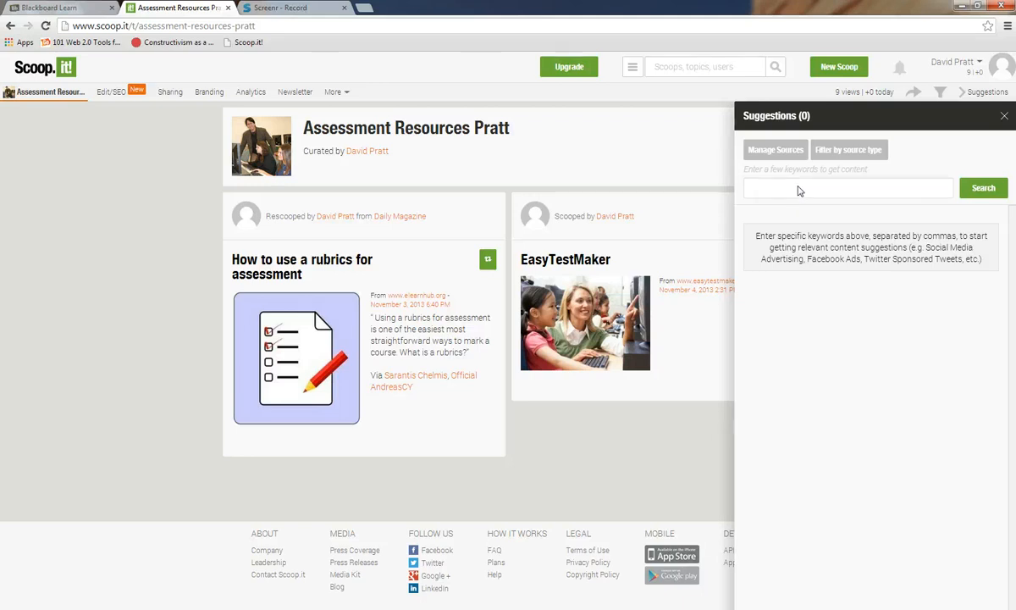
text(rubri)
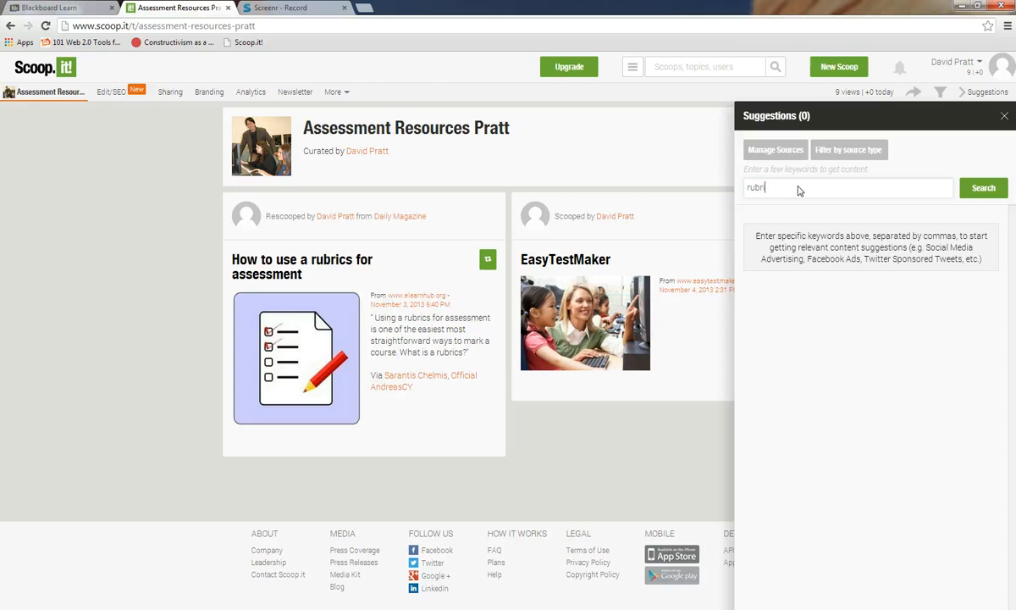
text(rubrics)
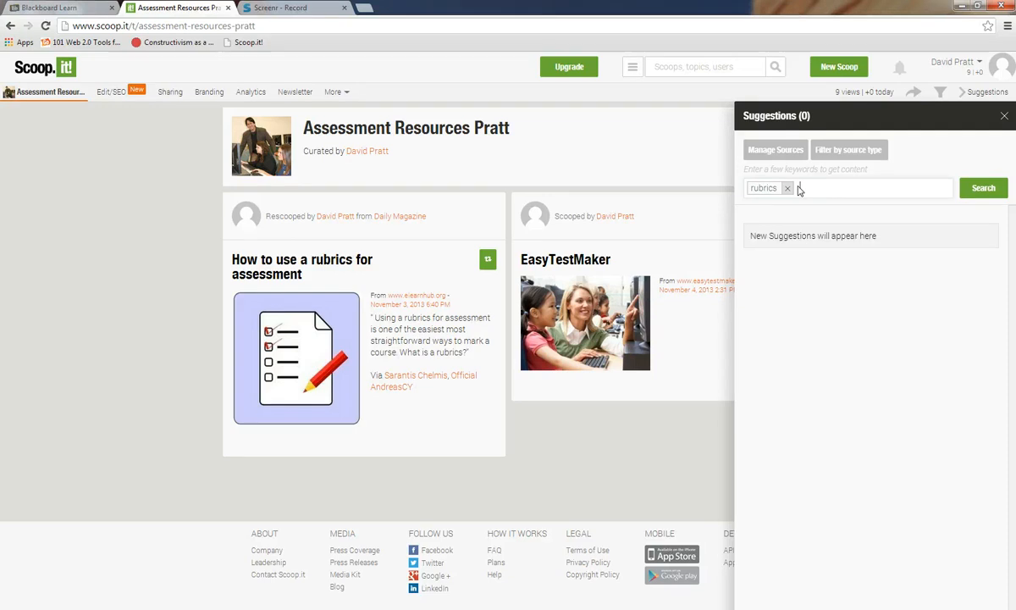
click(983, 187)
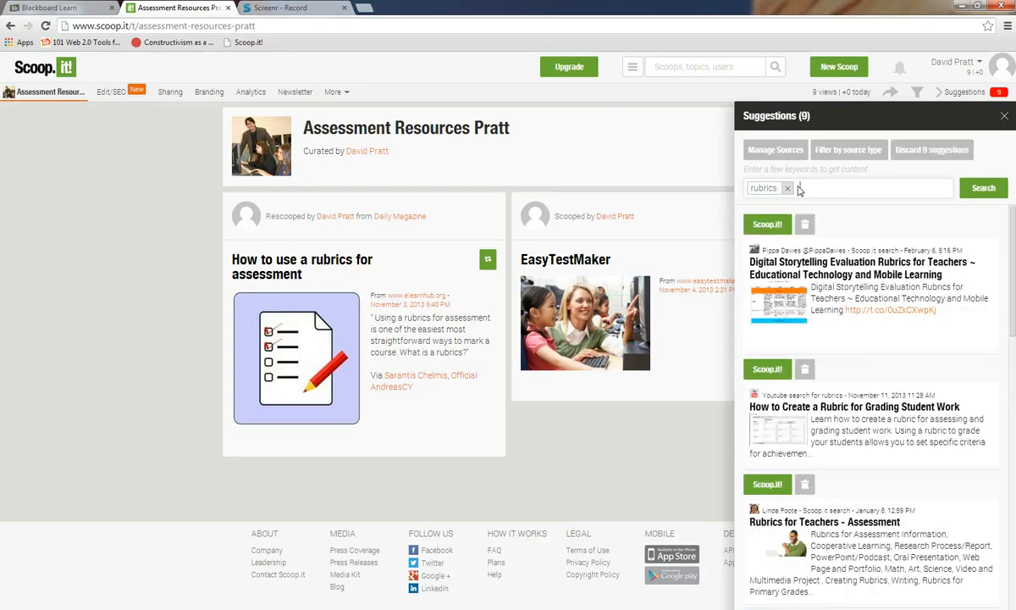
mouse_move(867, 372)
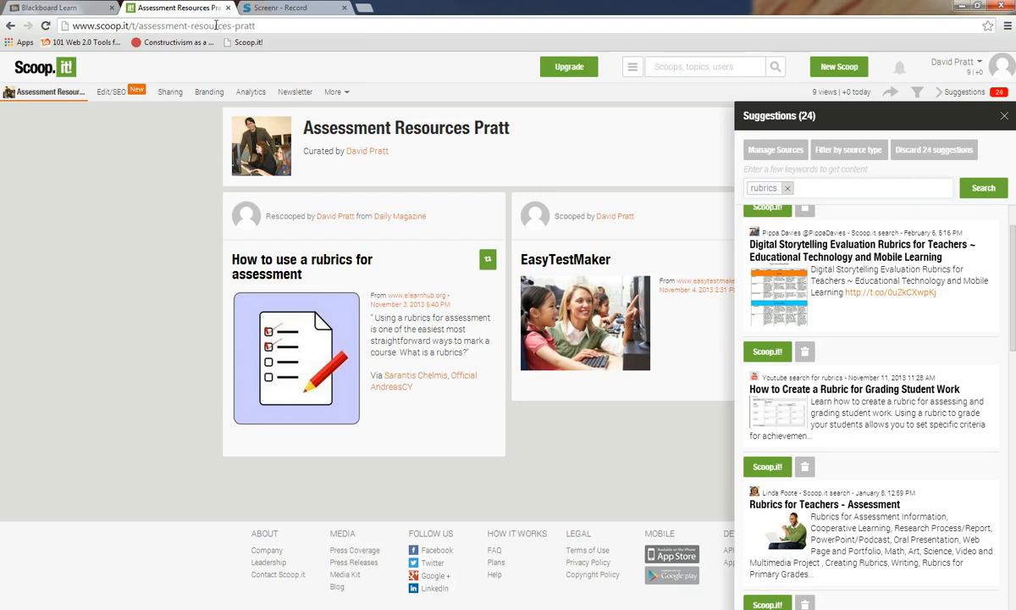
click(847, 186)
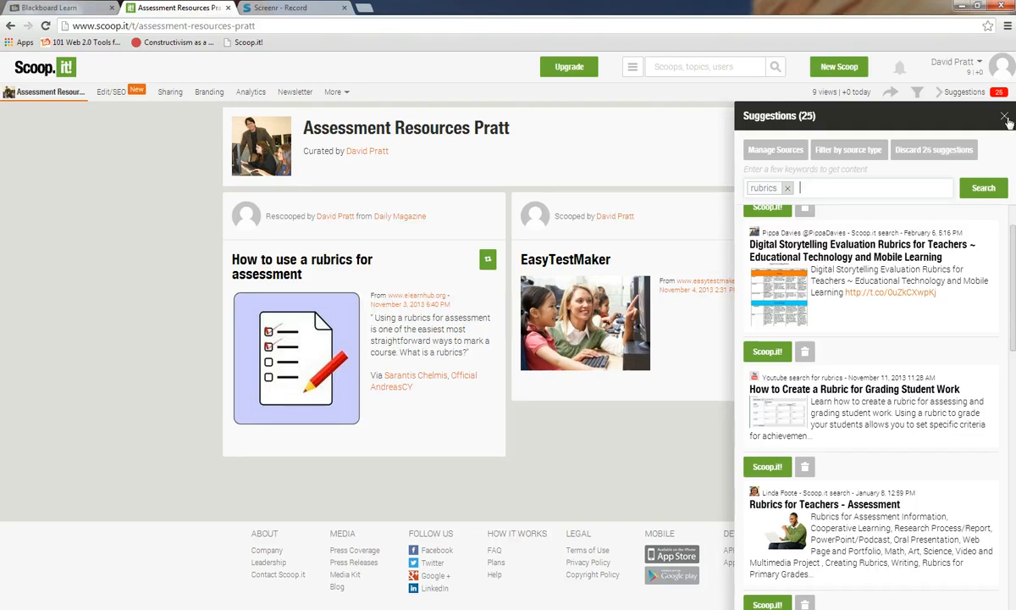
mouse_move(732, 379)
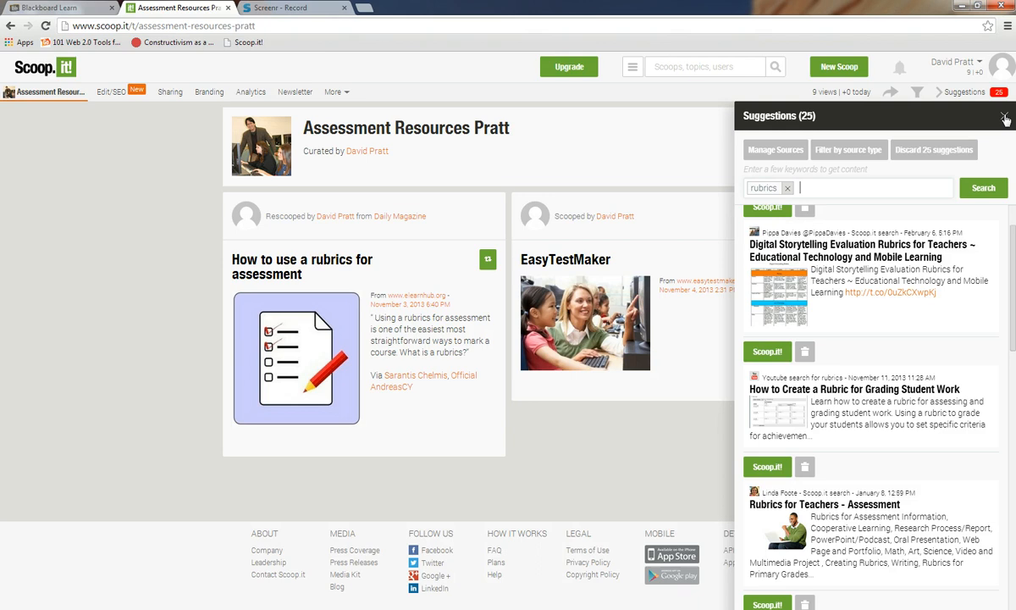
- Close the suggestions panel and start a new browser tab
click(1007, 119)
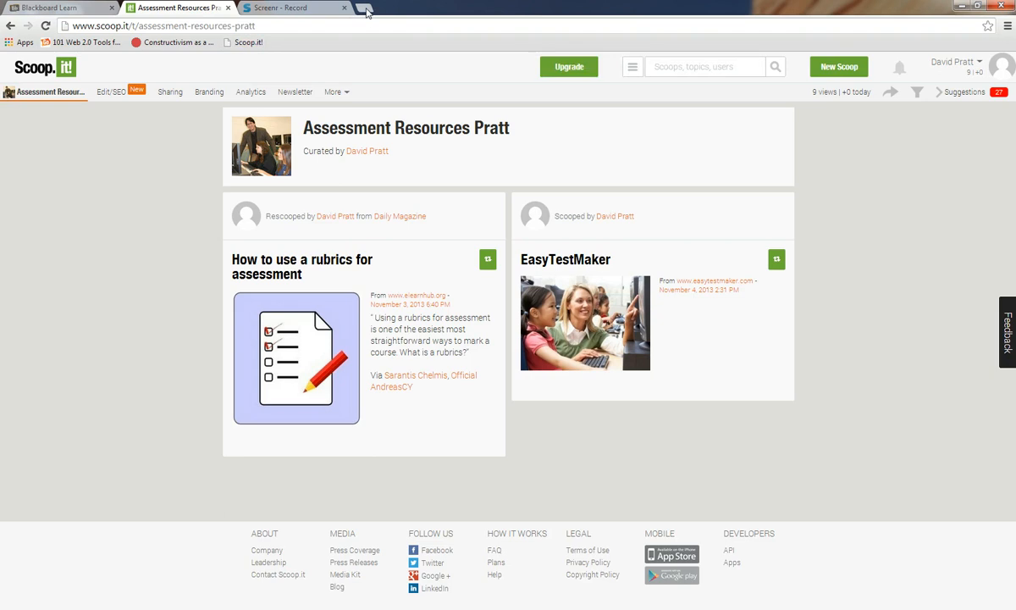
click(366, 10)
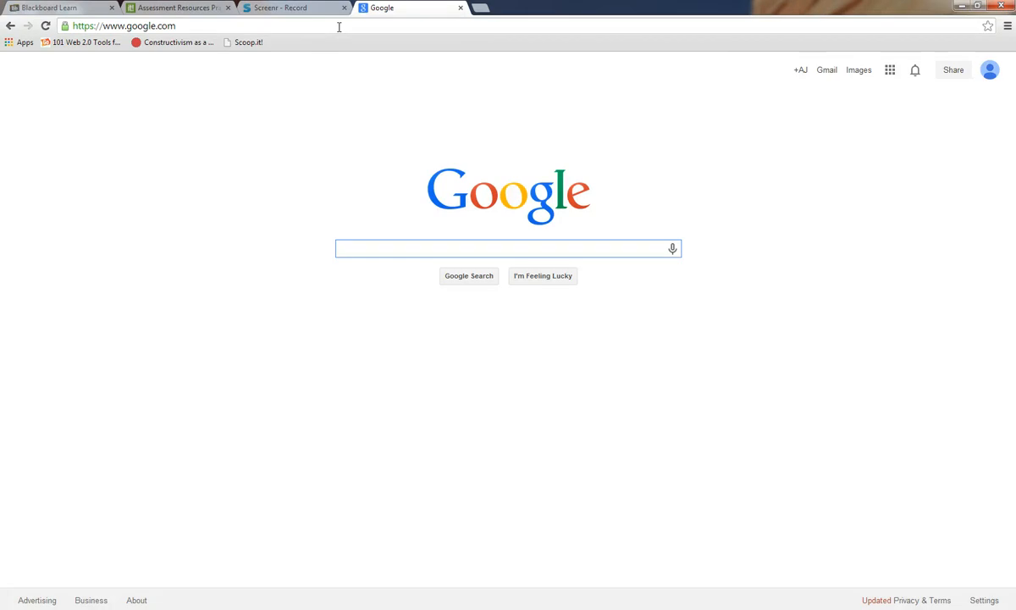
- Search Google for 'rubrics', go to RubiStar Home and its Create a New Rubric page
text(rubrics)
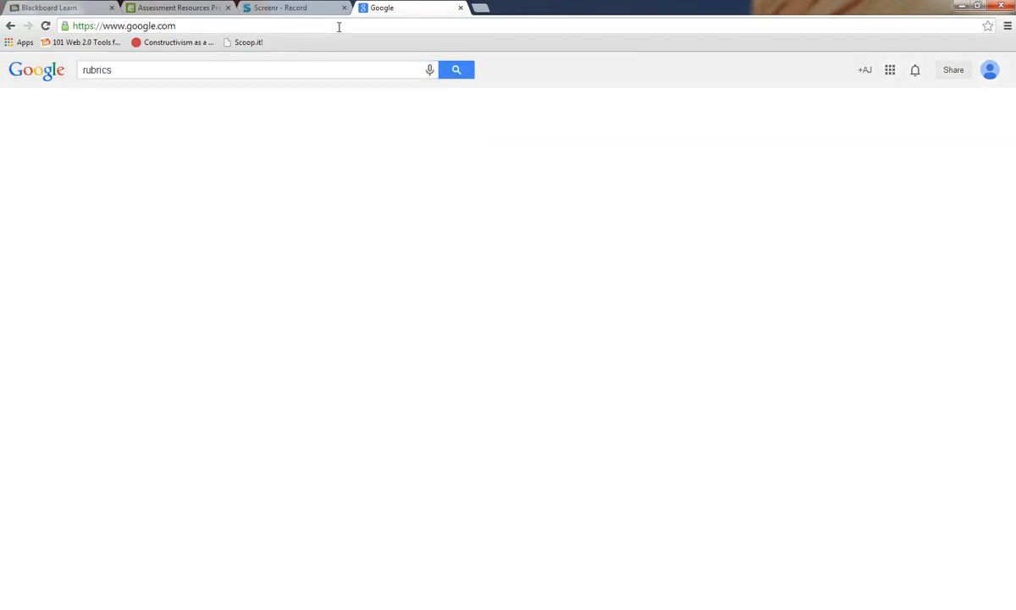
click(457, 70)
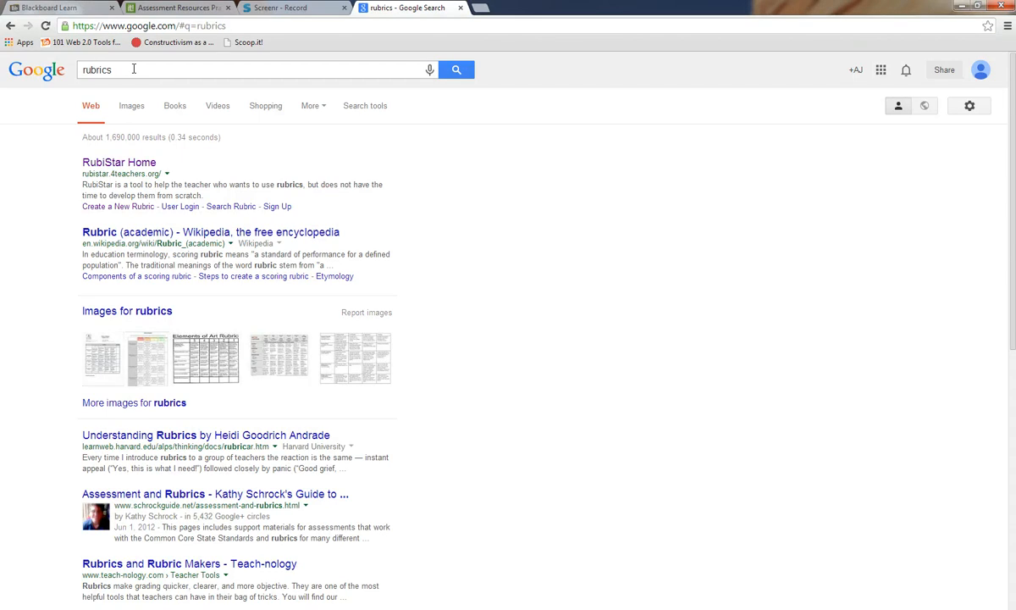
click(119, 162)
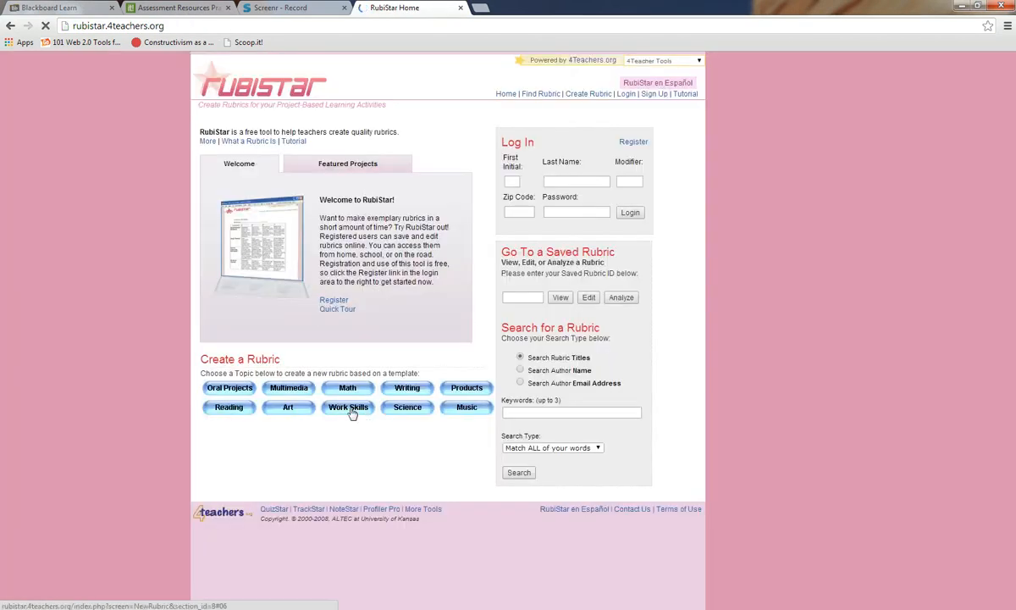
click(348, 407)
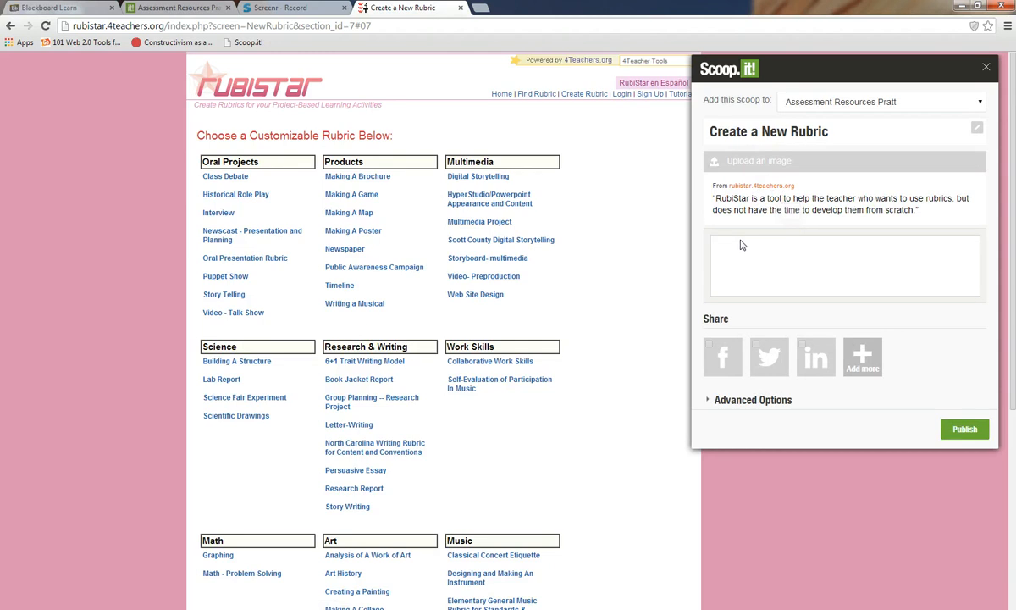
- Publish the Create a New Rubric scoop with the insight 'asdfasdfad' and dismiss the confirmation
text(asdfasdfad)
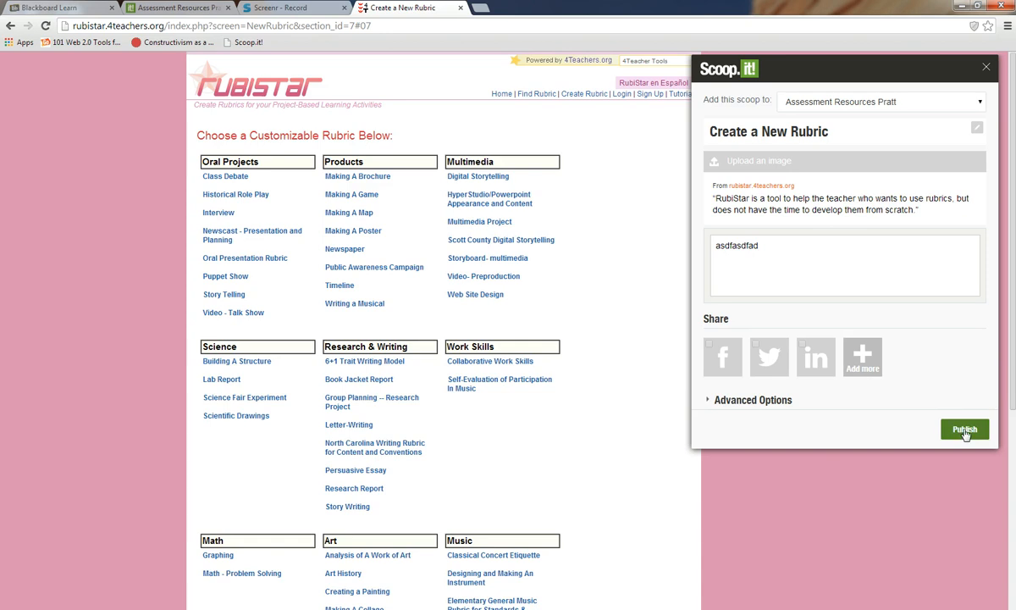
click(965, 430)
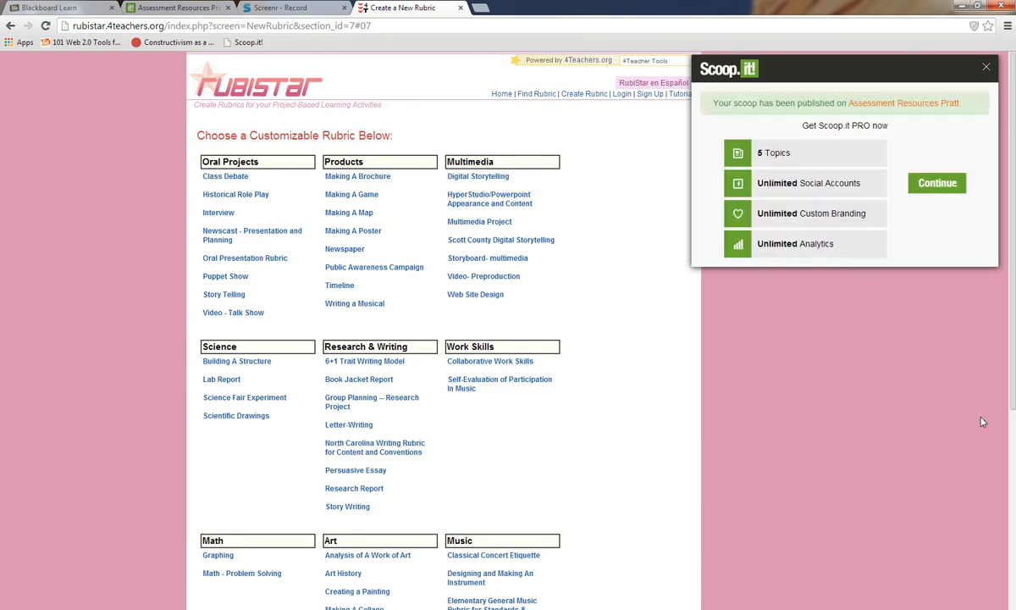
mouse_move(854, 281)
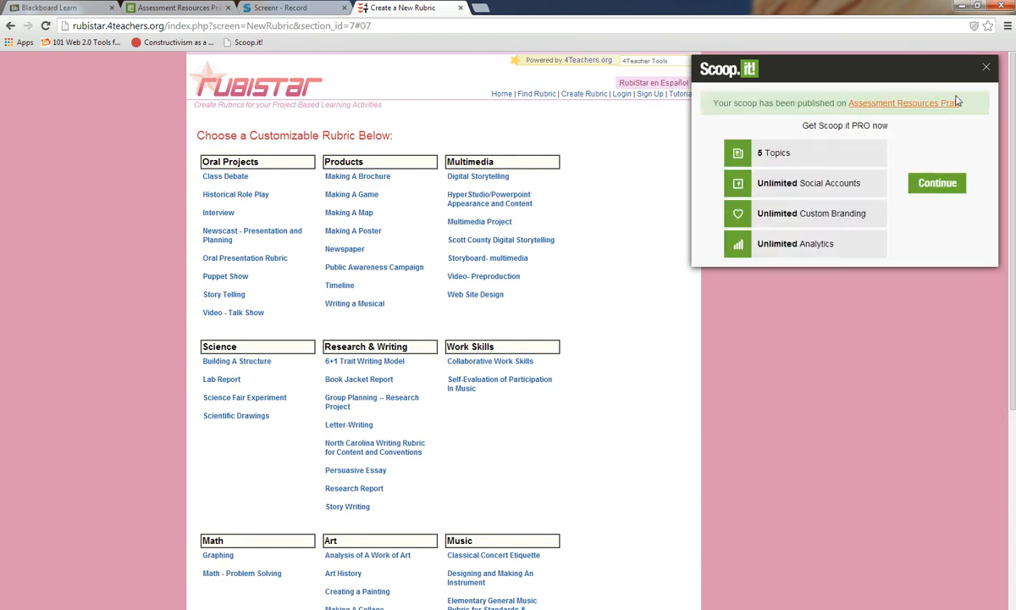
click(986, 67)
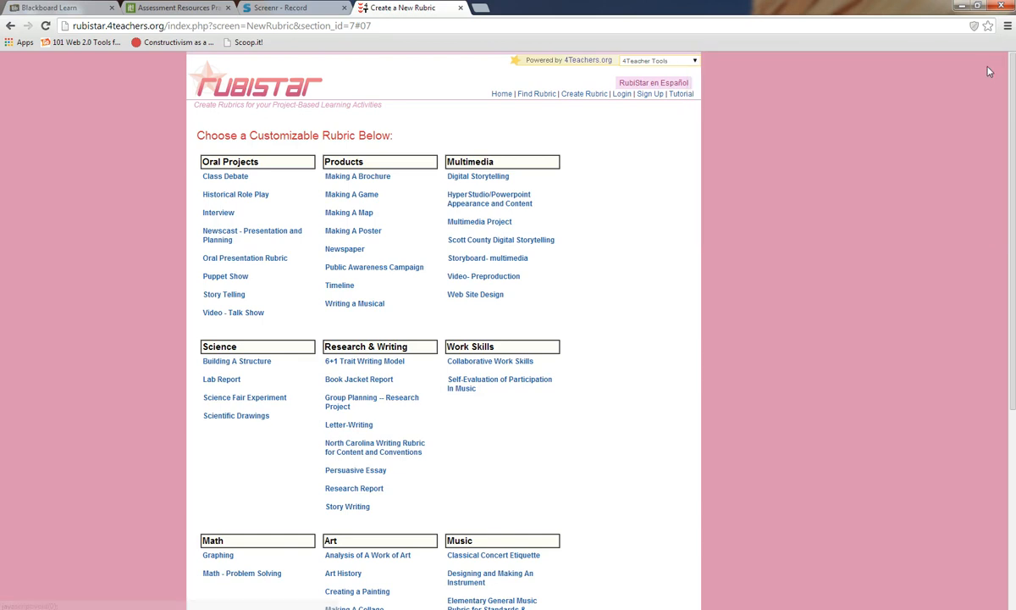
- Back in the Scoop.it tab, open the Assessment Resources Pratt topic showing the new scoop
click(173, 7)
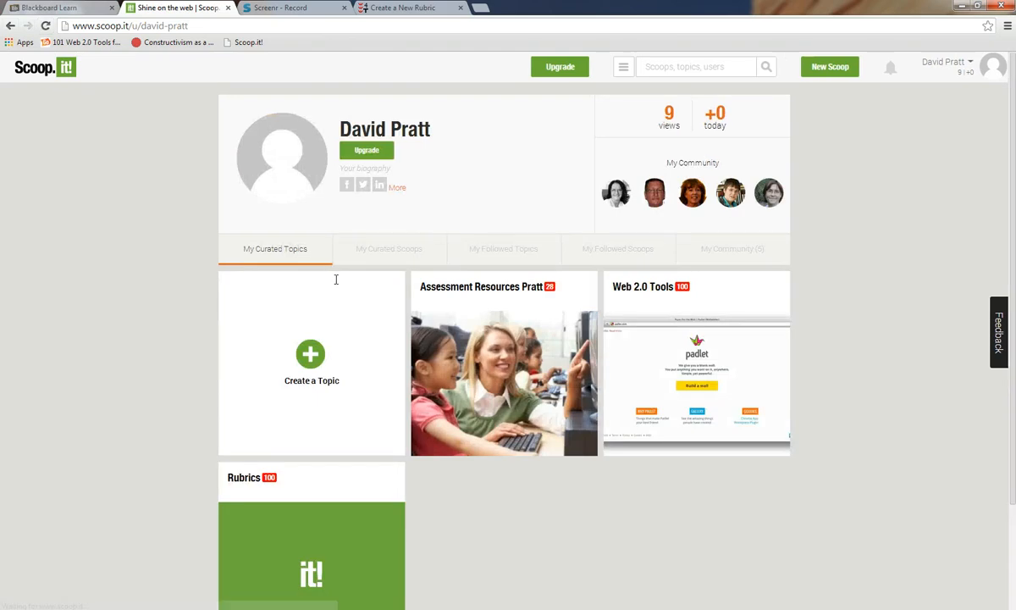
click(505, 286)
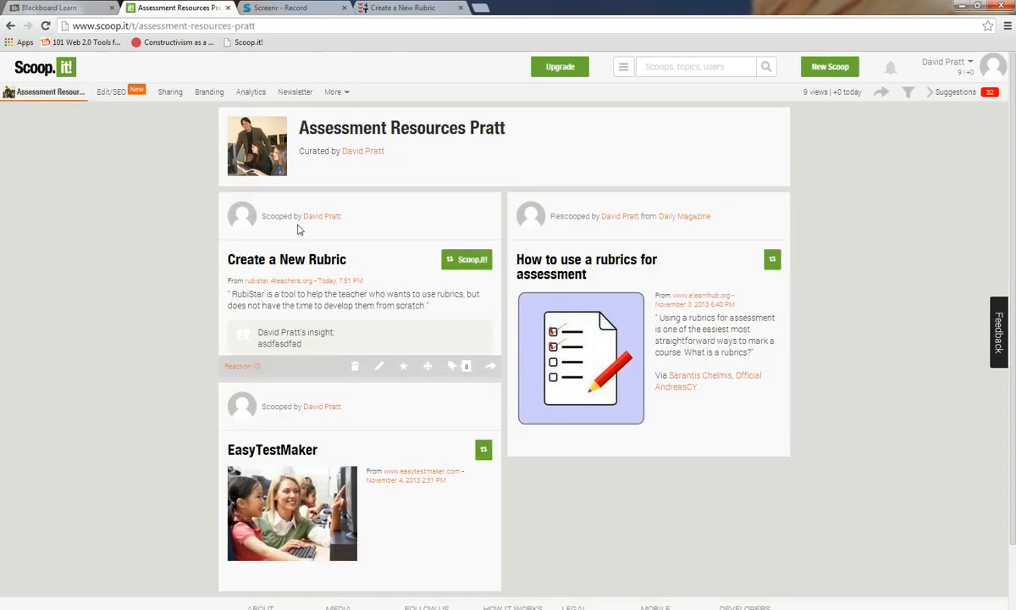
mouse_move(286, 259)
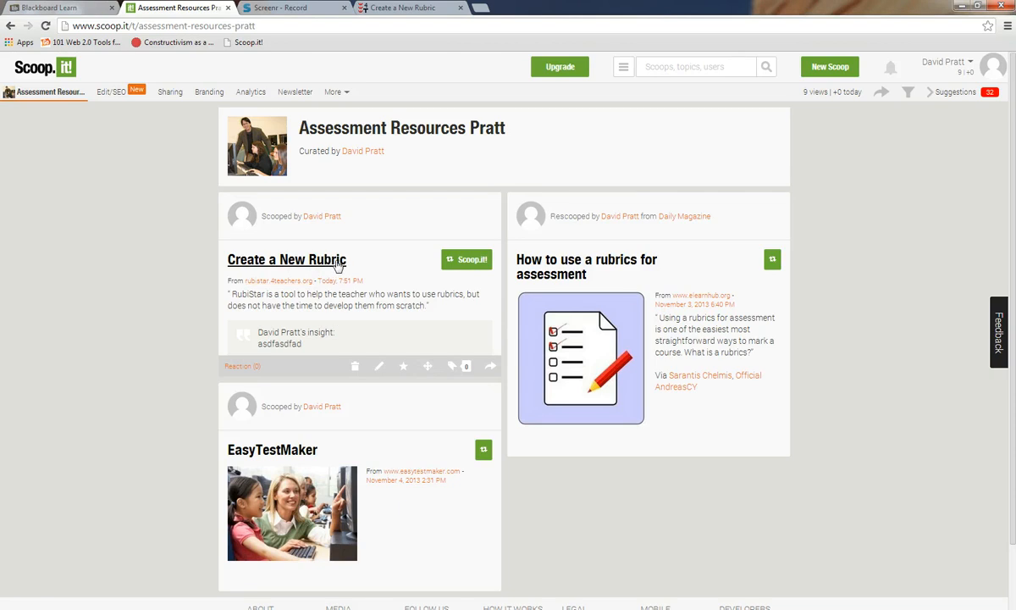
mouse_move(332, 295)
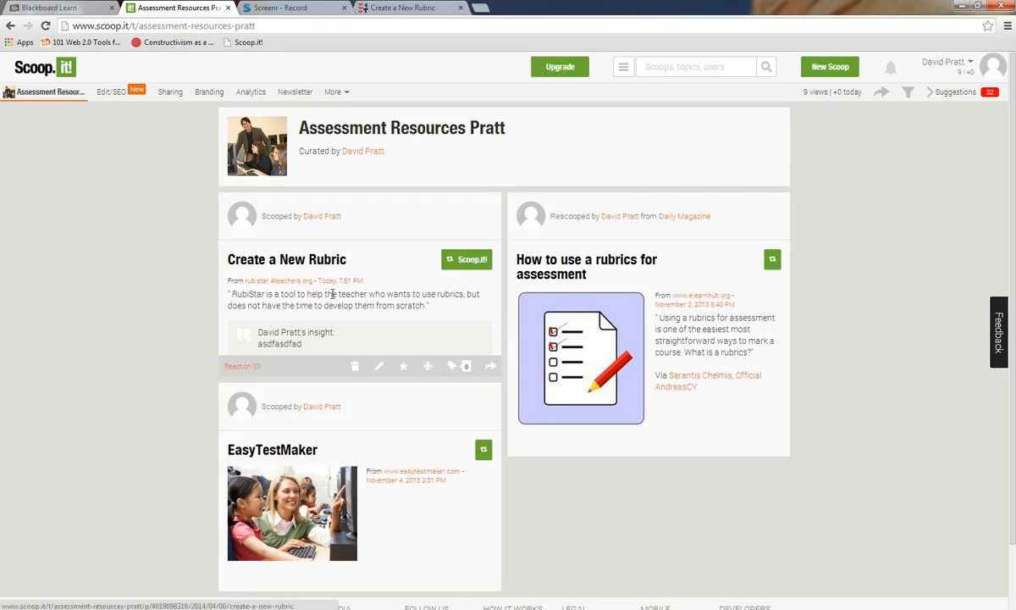
mouse_move(404, 251)
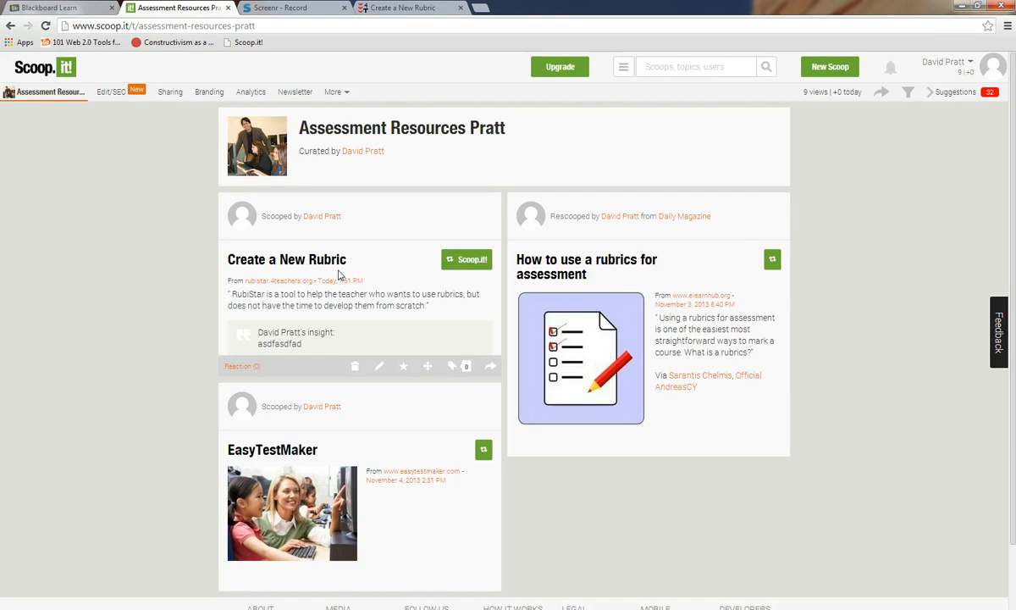
mouse_move(339, 342)
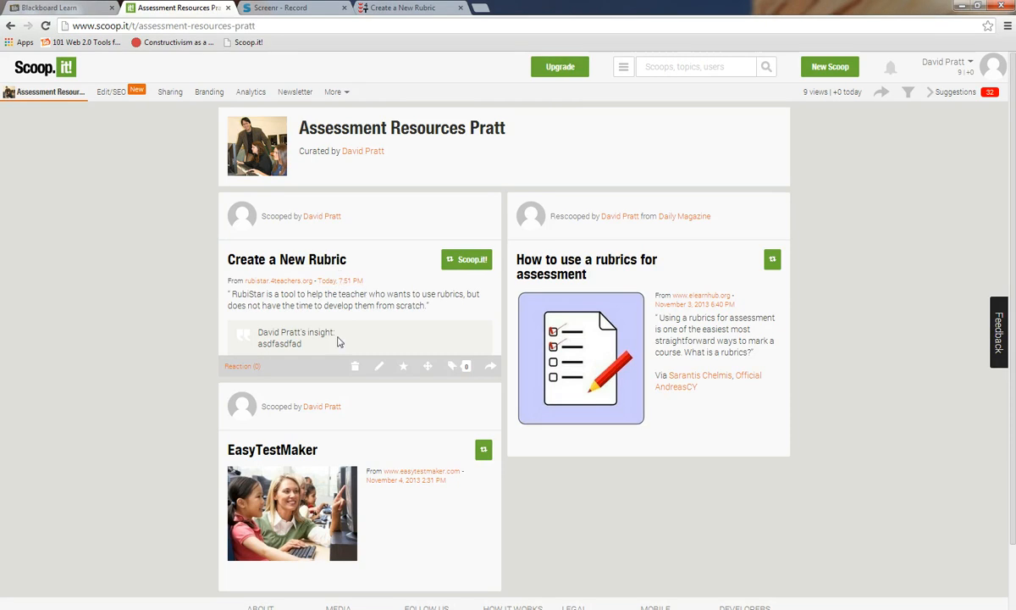